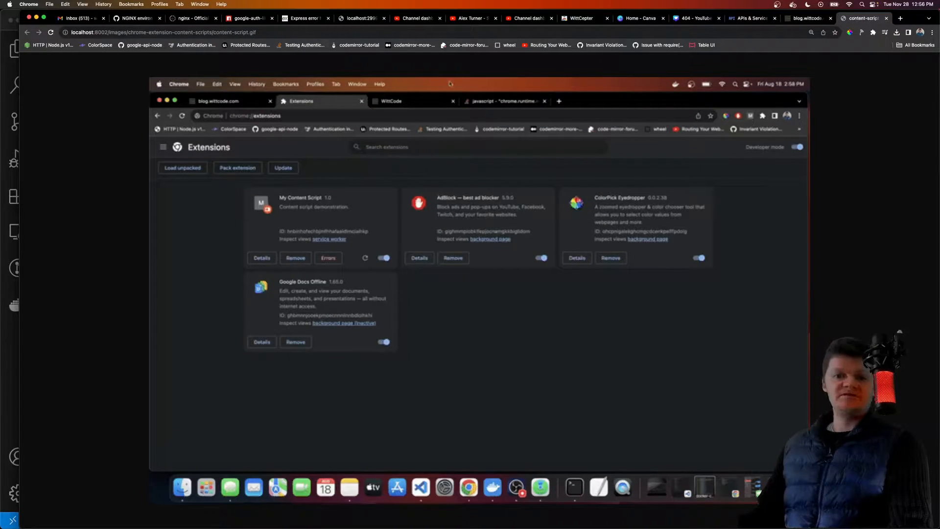
# Step: Browse the tutorial's content-script demo in Chrome before heading to background index.js
pyautogui.click(400, 101)
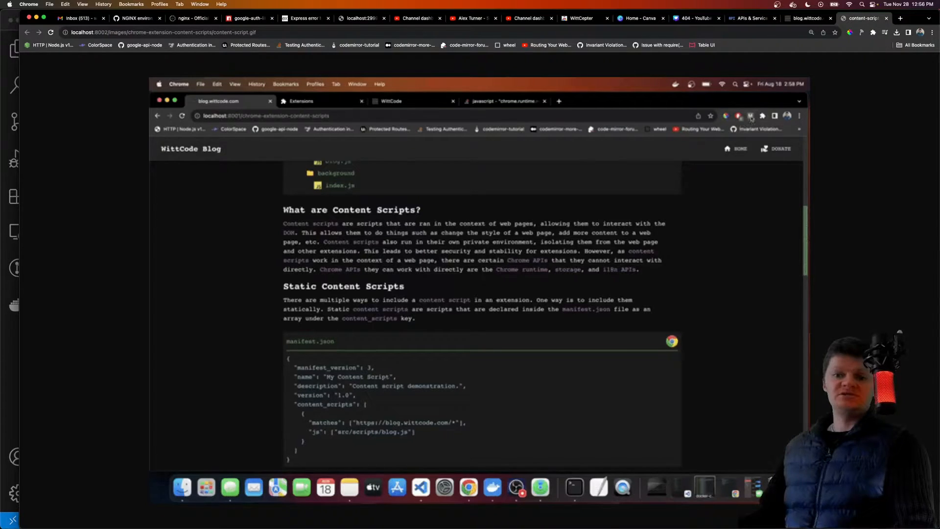
pyautogui.click(300, 101)
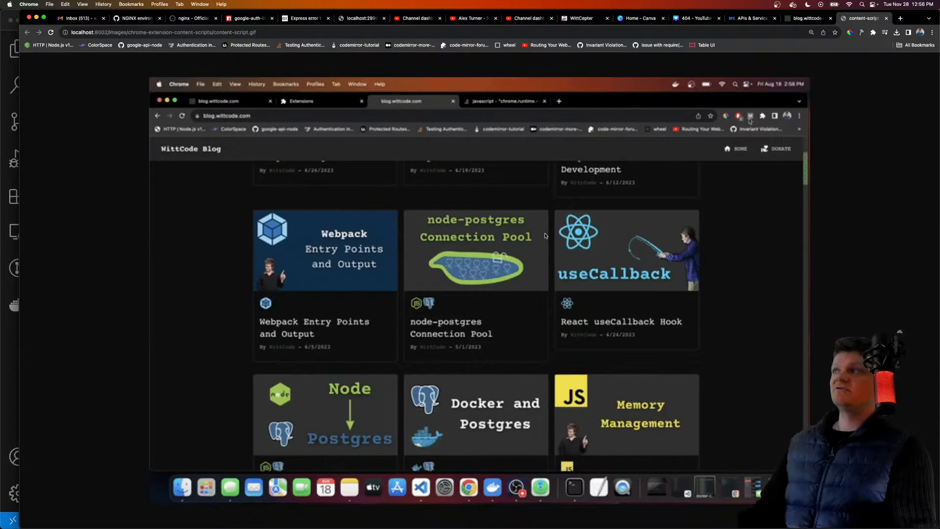
pyautogui.click(503, 101)
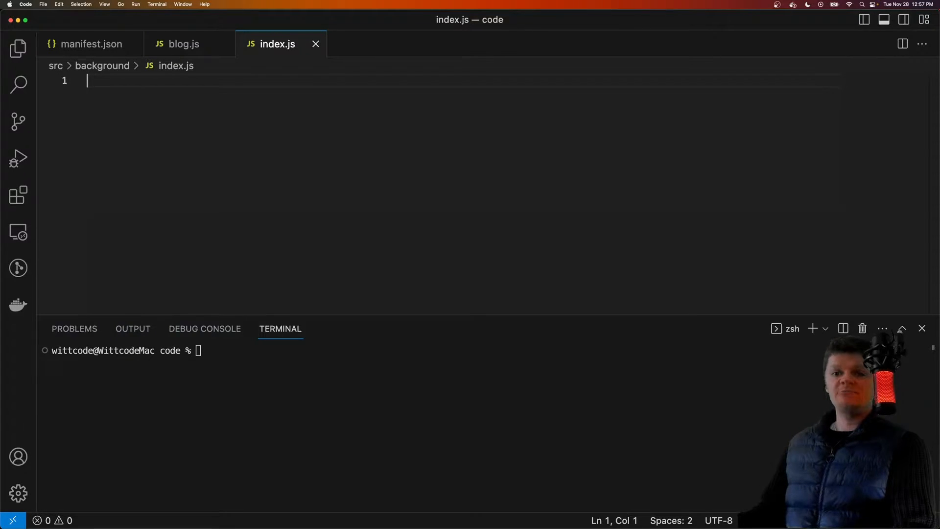
# Step: List runtime, storage and i18n in index.js, then show manifest.json from the Explorer
pyautogui.write('runtime')
pyautogui.write('storage')
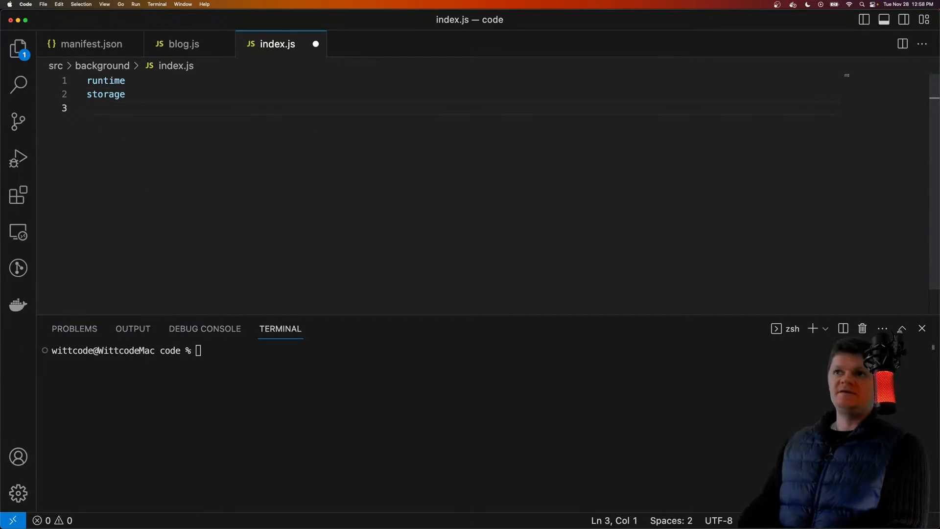
pyautogui.write('i18n')
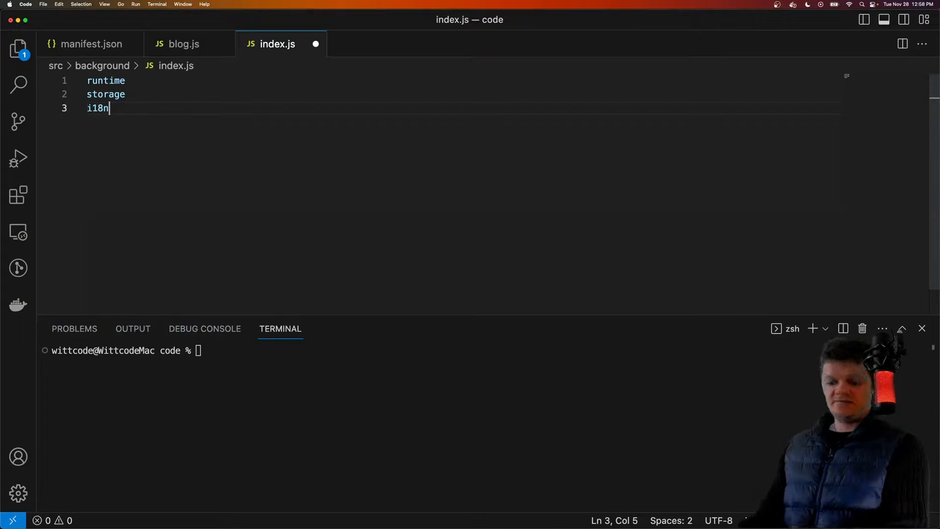
pyautogui.moveTo(124, 112)
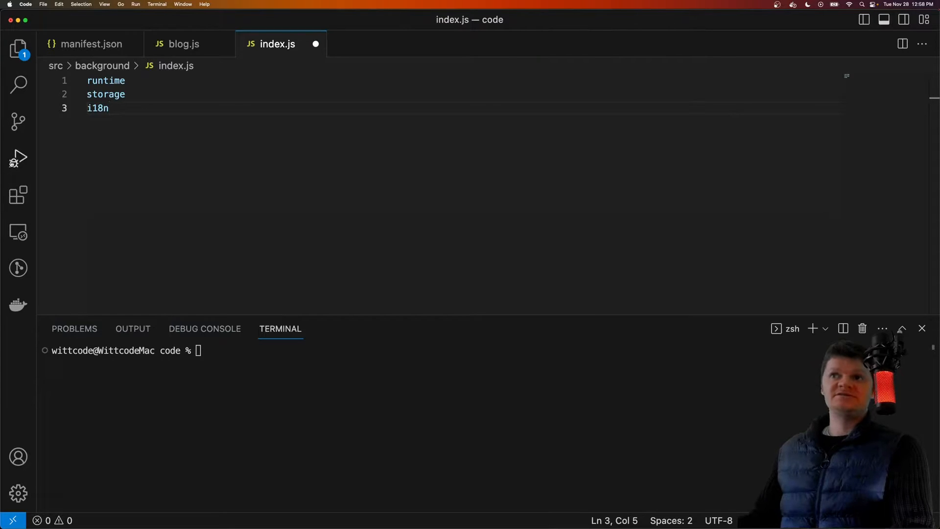
pyautogui.click(18, 49)
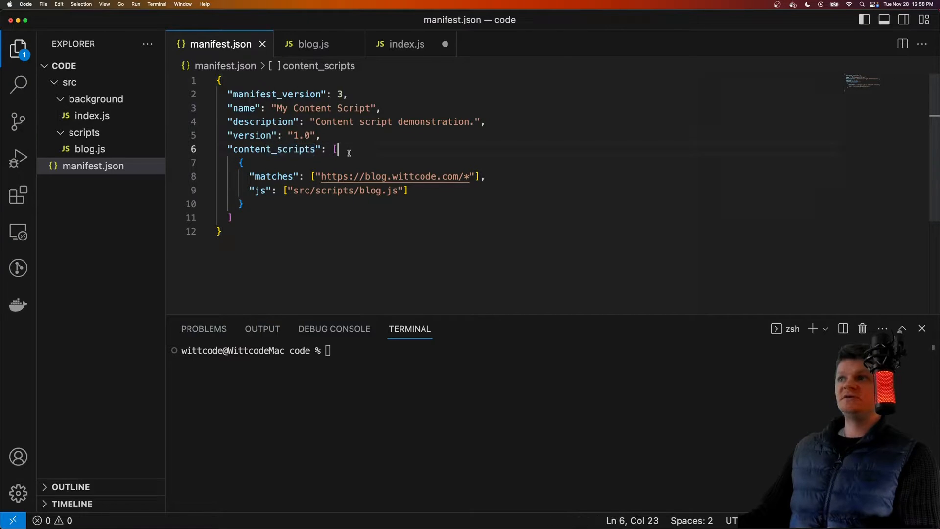
pyautogui.doubleClick(282, 149)
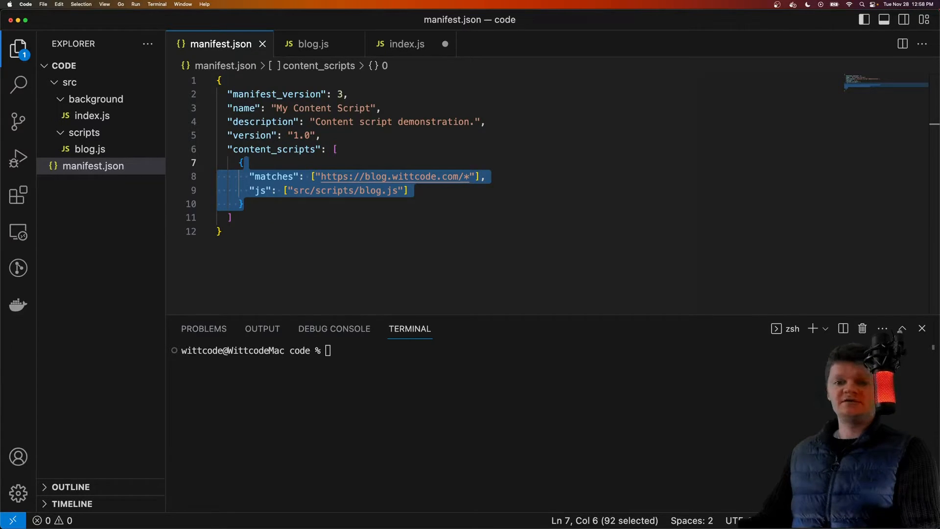
pyautogui.click(410, 190)
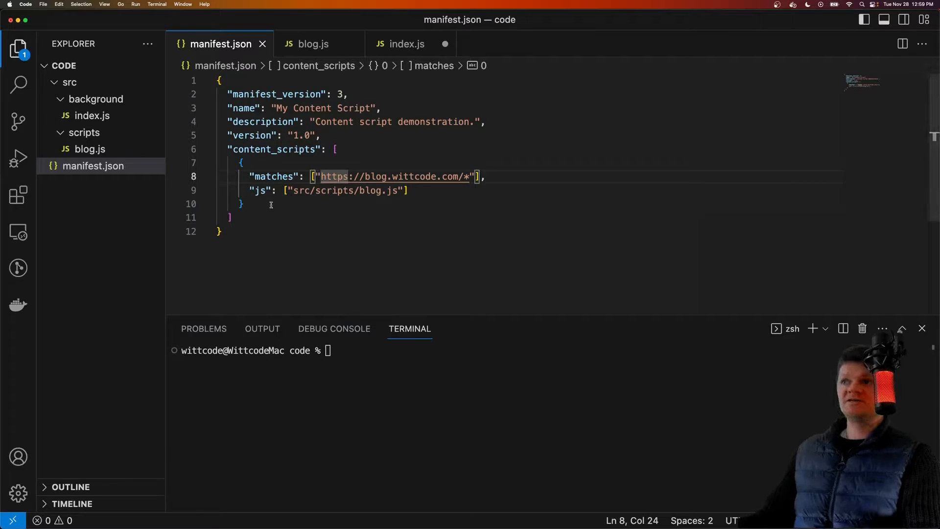
pyautogui.moveTo(240, 163); pyautogui.dragTo(243, 204)
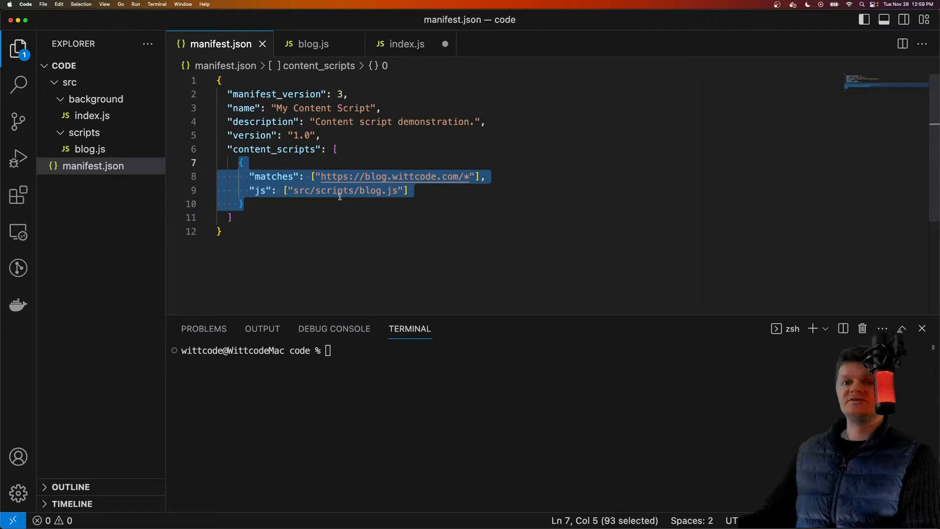
pyautogui.doubleClick(275, 138)
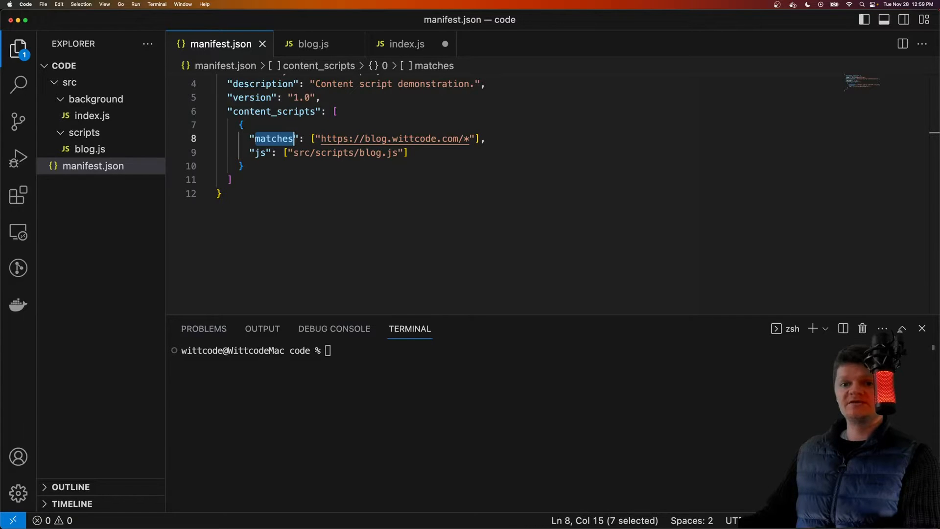
pyautogui.doubleClick(262, 152)
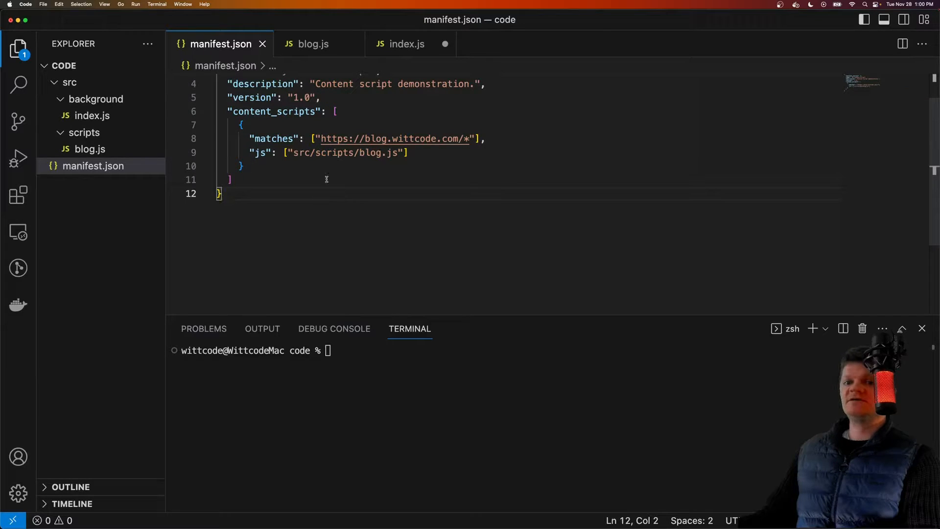
pyautogui.click(411, 153)
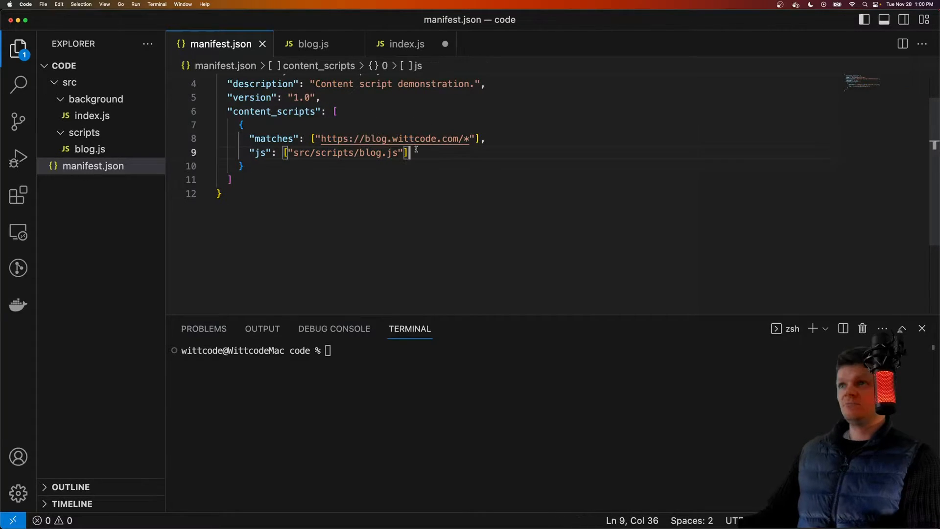
# Step: Try "css": [] and "run_at": "" keys in the content script, remove them, and return to index.js
pyautogui.write('"css": []')
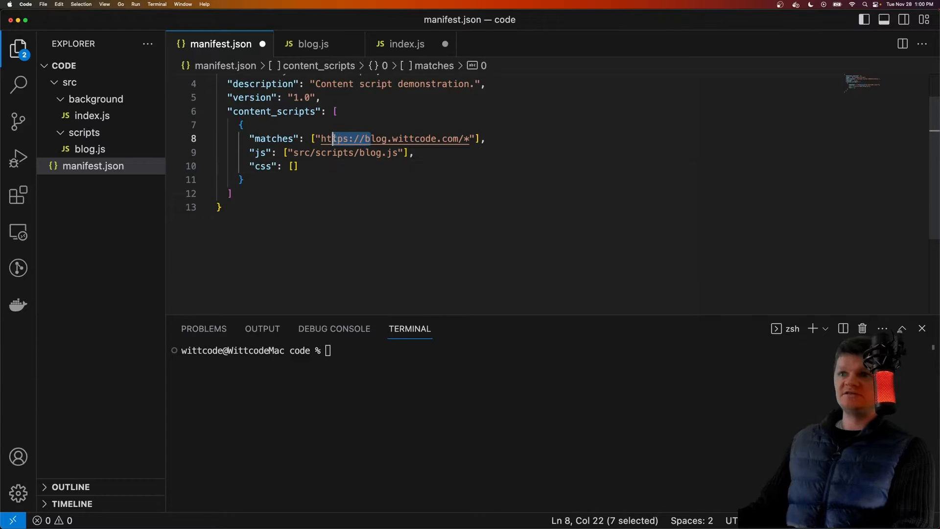
pyautogui.write(',')
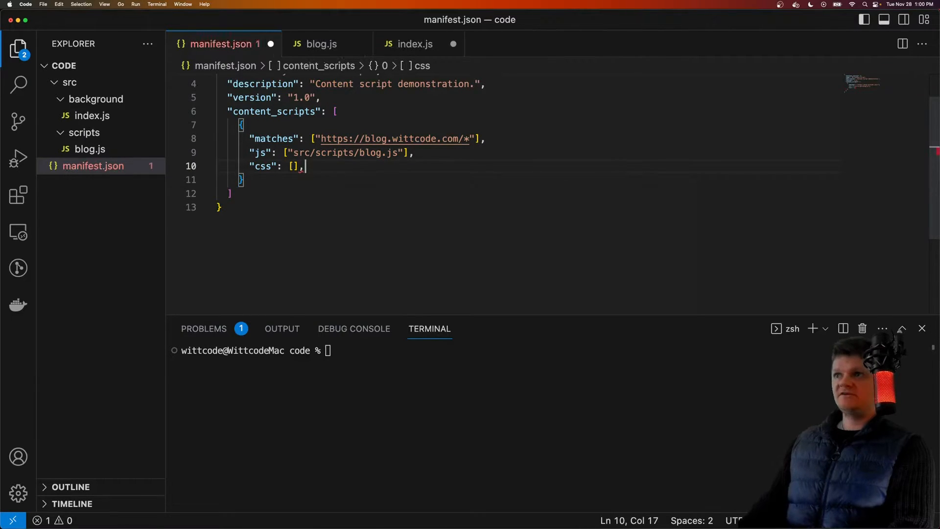
pyautogui.write('"run_at": ""')
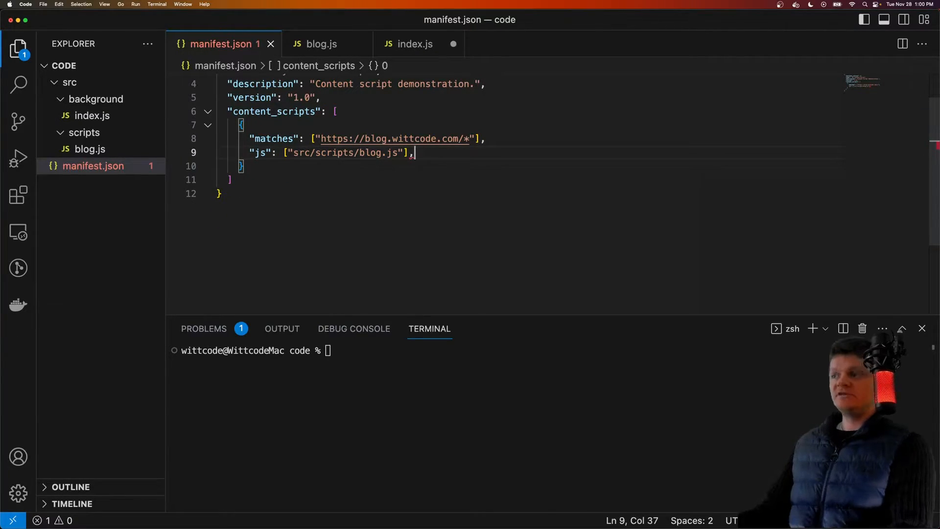
pyautogui.press('Backspace')
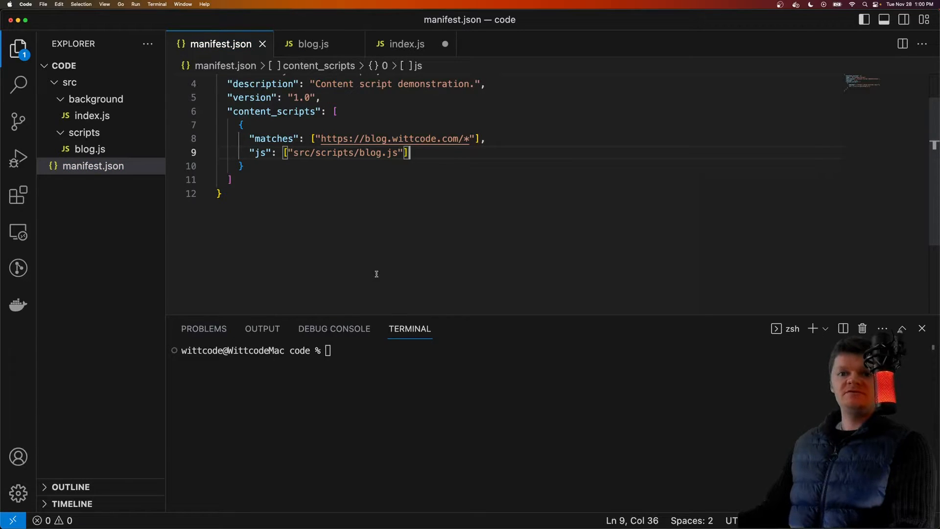
pyautogui.moveTo(313, 44)
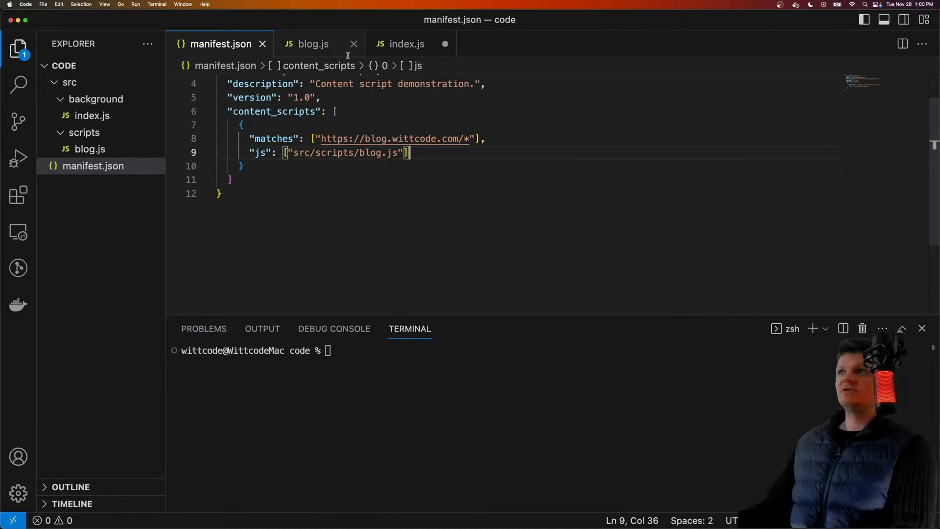
pyautogui.click(407, 44)
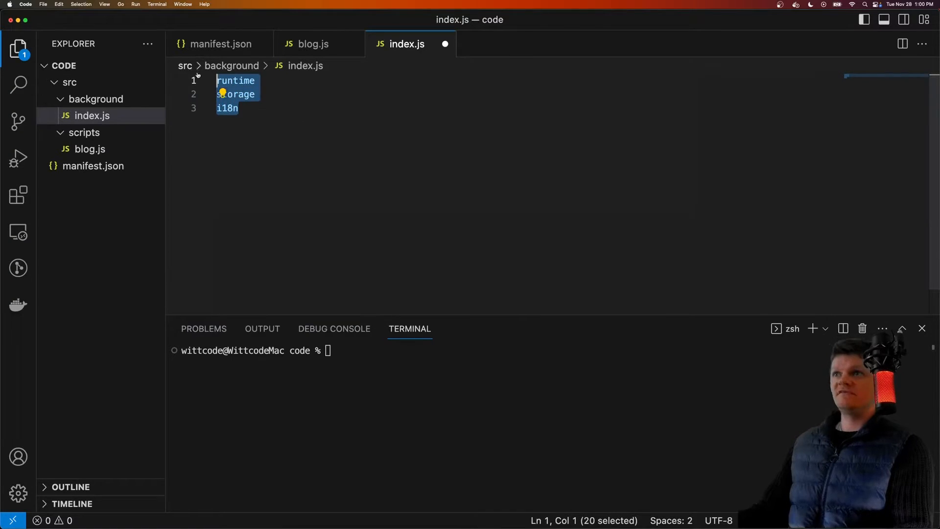
# Step: Make blog.js set document.body.style.backgroundColor to 'purple', then start loading an unpacked extension
pyautogui.click(89, 149)
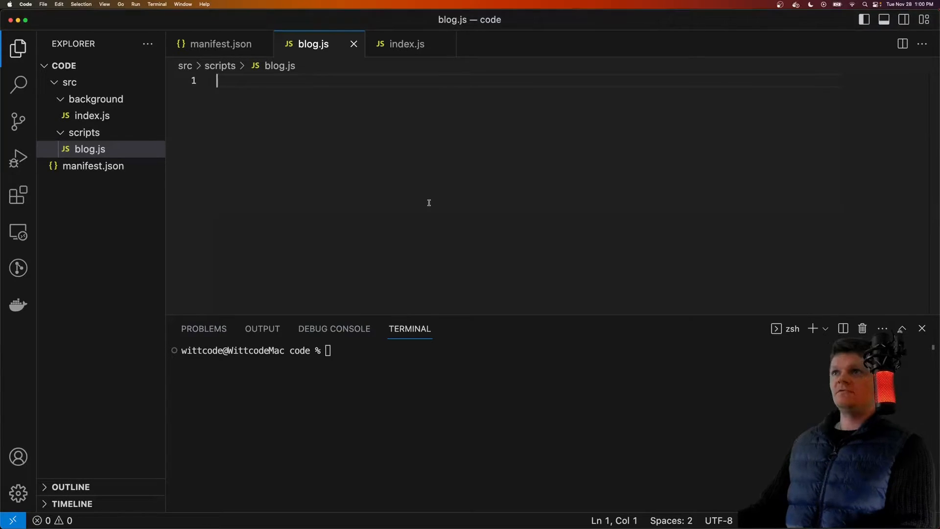
pyautogui.write("document.body.style.backgroundColor = 'purple';")
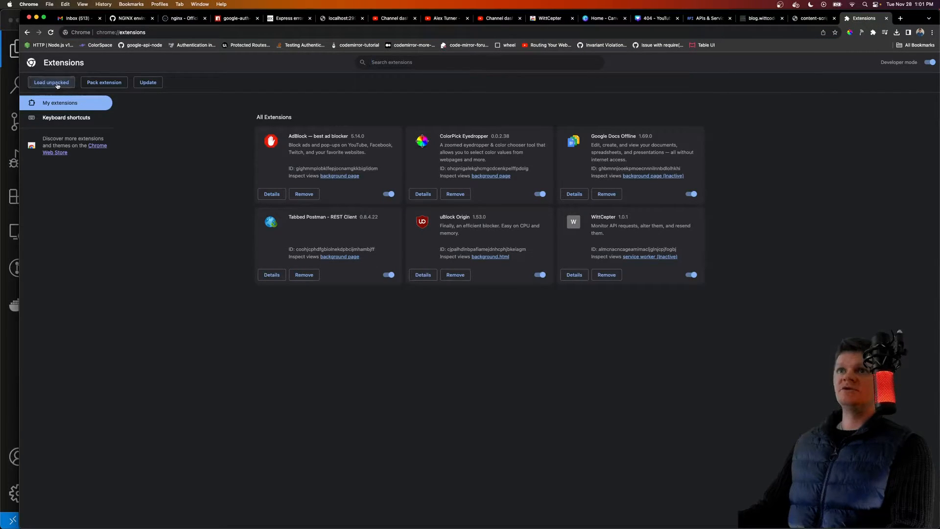
pyautogui.click(51, 83)
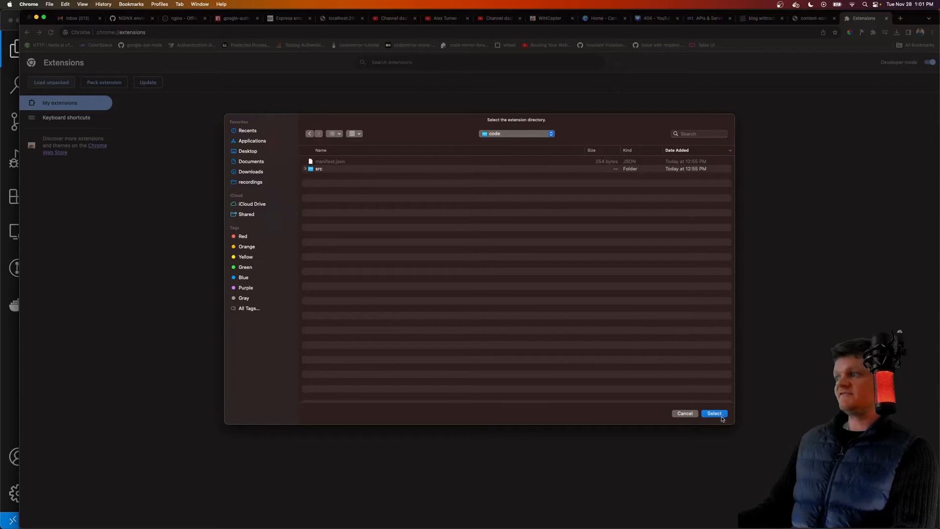
# Step: Select the project folder so My Content Script loads into Chrome
pyautogui.click(714, 413)
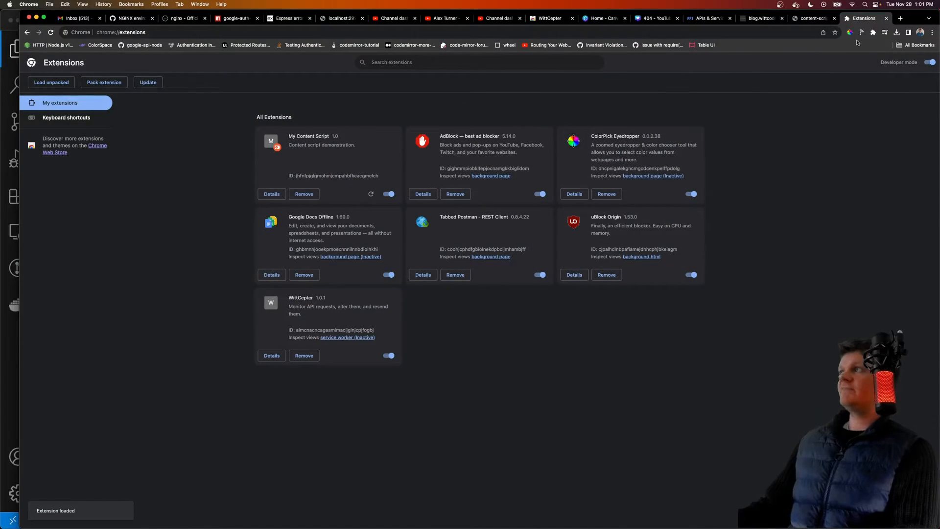
pyautogui.click(849, 32)
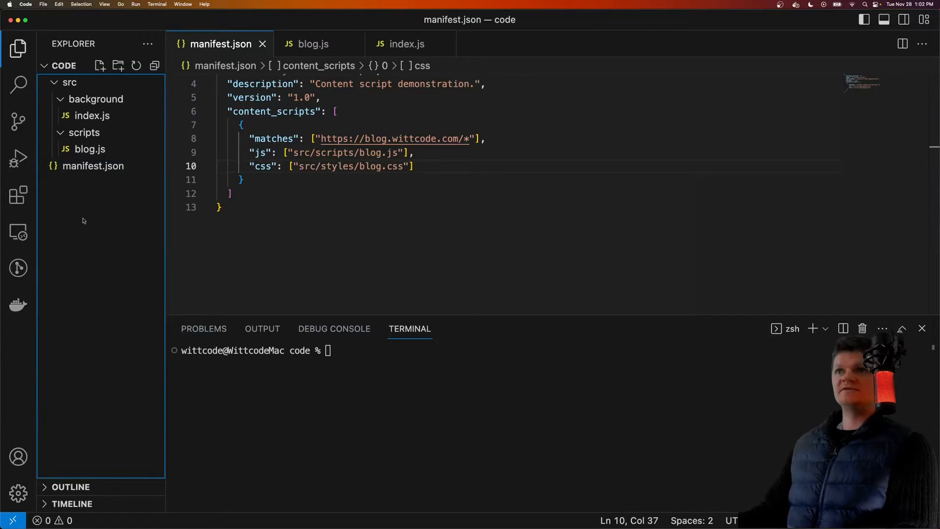
# Step: Create src/styles/blog.css with a .my-background-color rule of background-color: red
pyautogui.click(70, 83)
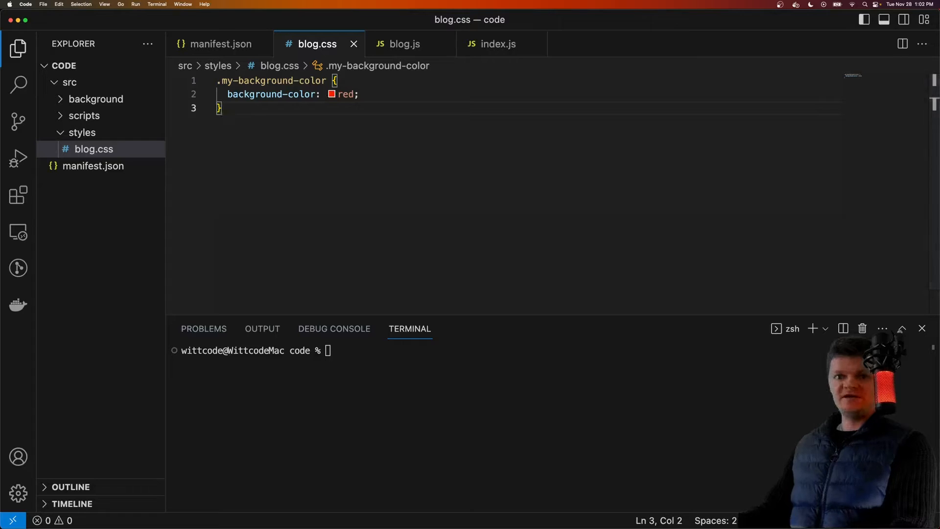
pyautogui.click(405, 44)
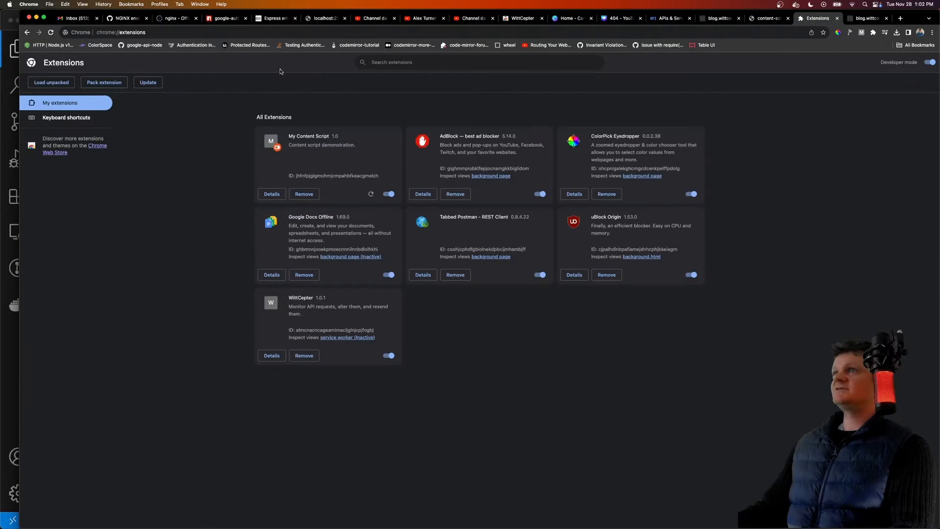
# Step: Reload My Content Script so blog.wittcode.com picks up the red background
pyautogui.click(866, 18)
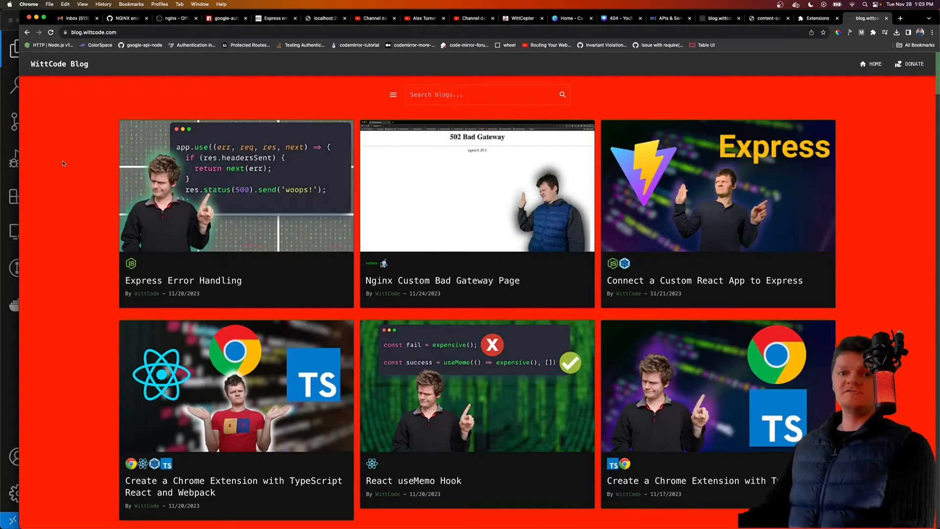
pyautogui.moveTo(11, 358)
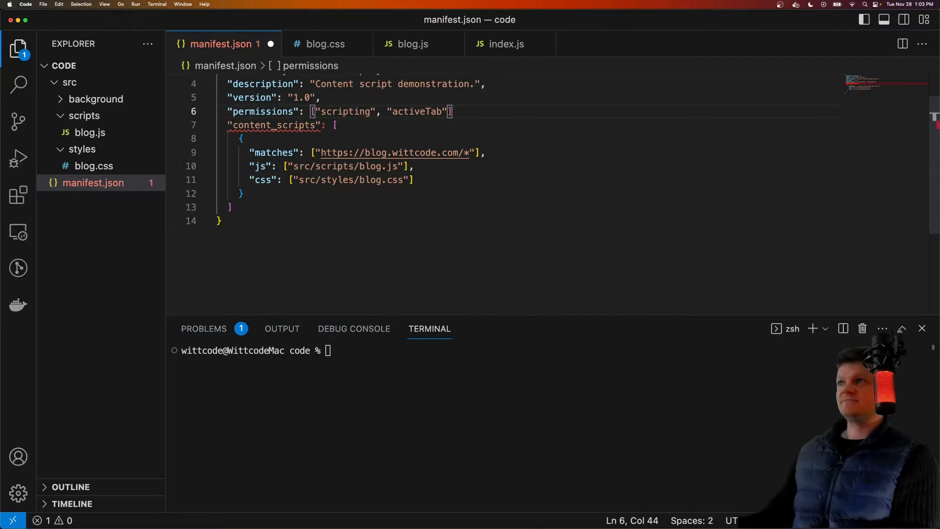
# Step: Declare "permissions": ["scripting", "activeTab"] in manifest.json above content_scripts
pyautogui.doubleClick(346, 111)
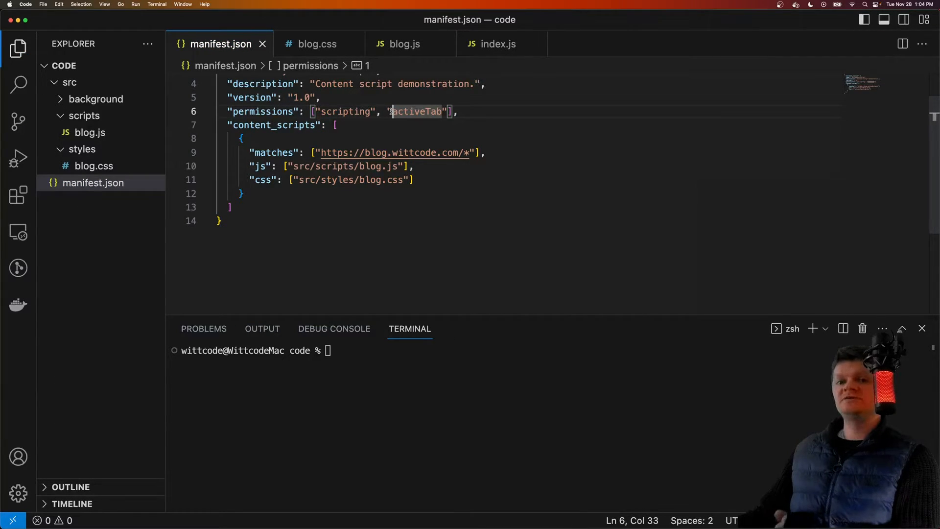
pyautogui.click(404, 153)
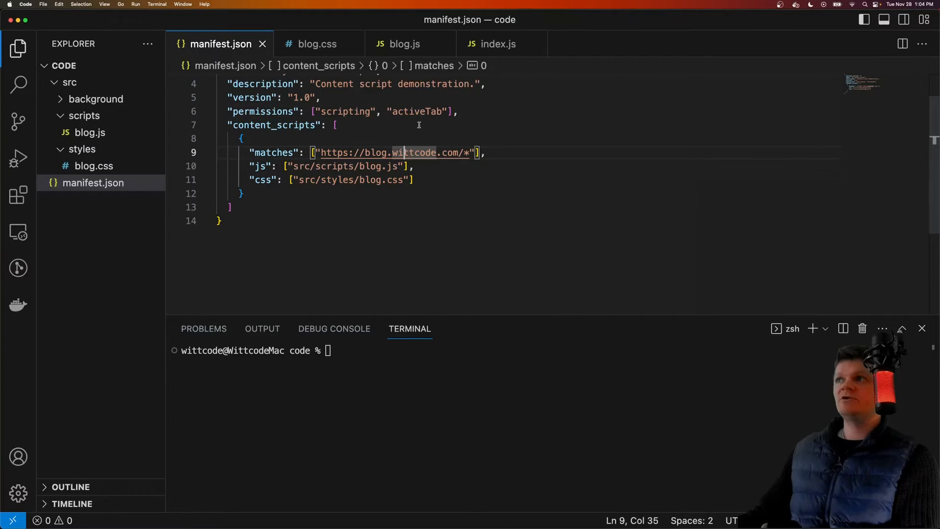
pyautogui.doubleClick(417, 112)
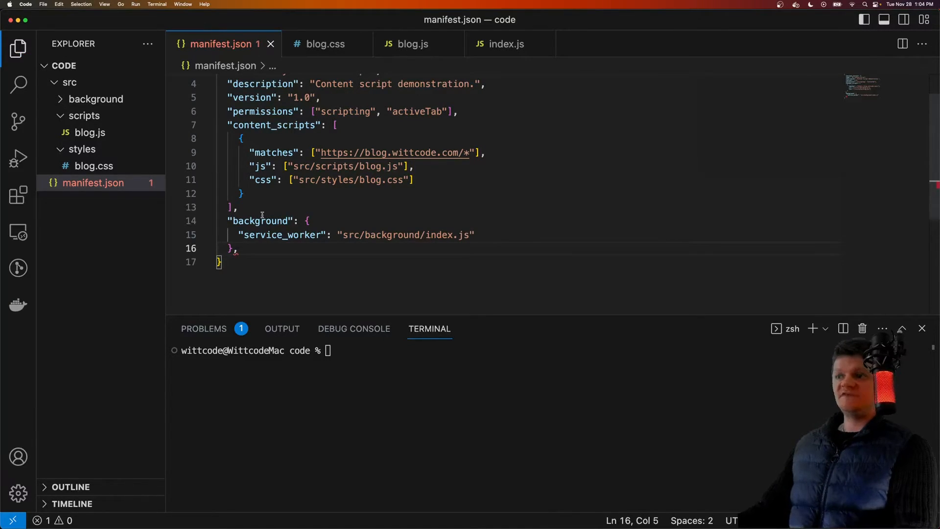
# Step: Add a background object with service_worker src/background/index.js and save the manifest
pyautogui.doubleClick(302, 235)
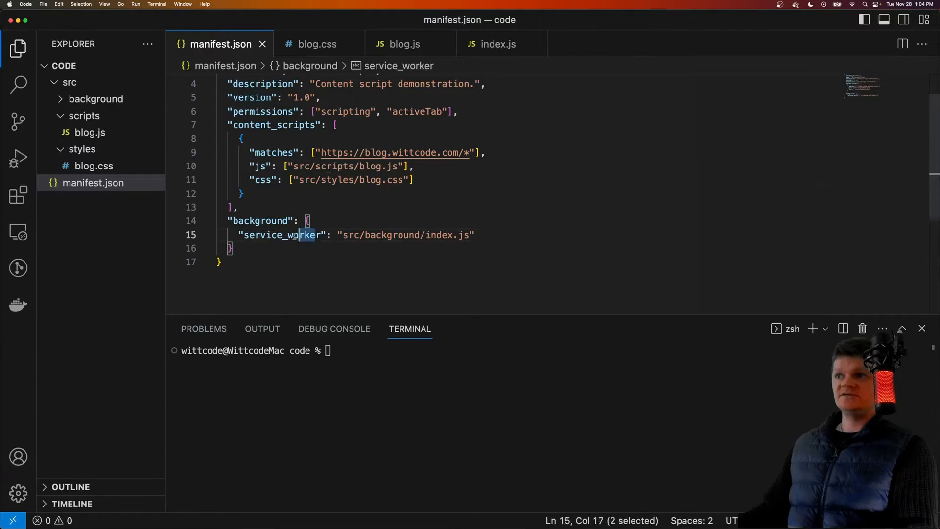
pyautogui.doubleClick(303, 234)
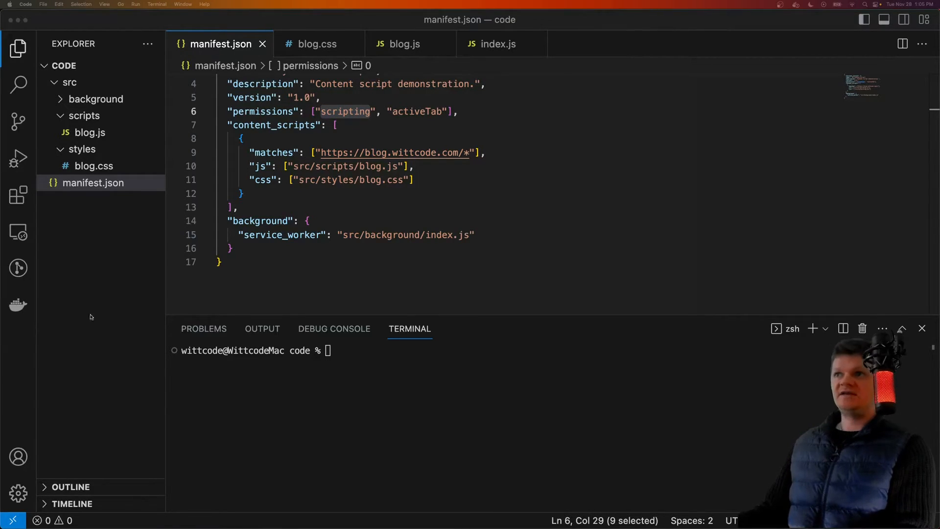
# Step: Add an empty "action": {} entry under permissions, then switch to Chrome
pyautogui.write('"action": {},')
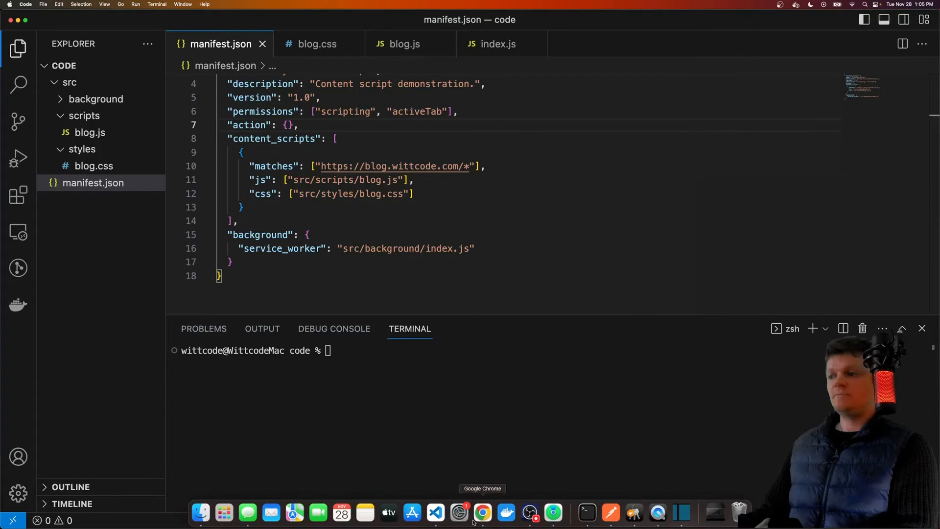
pyautogui.click(482, 512)
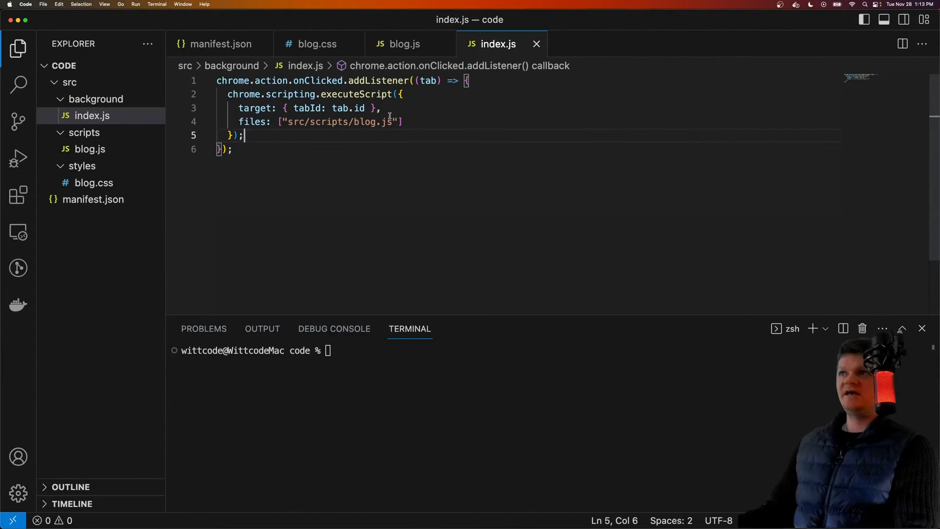
# Step: Delete the content_scripts entry from manifest.json after reviewing the executeScript call
pyautogui.moveTo(283, 80); pyautogui.dragTo(405, 80)
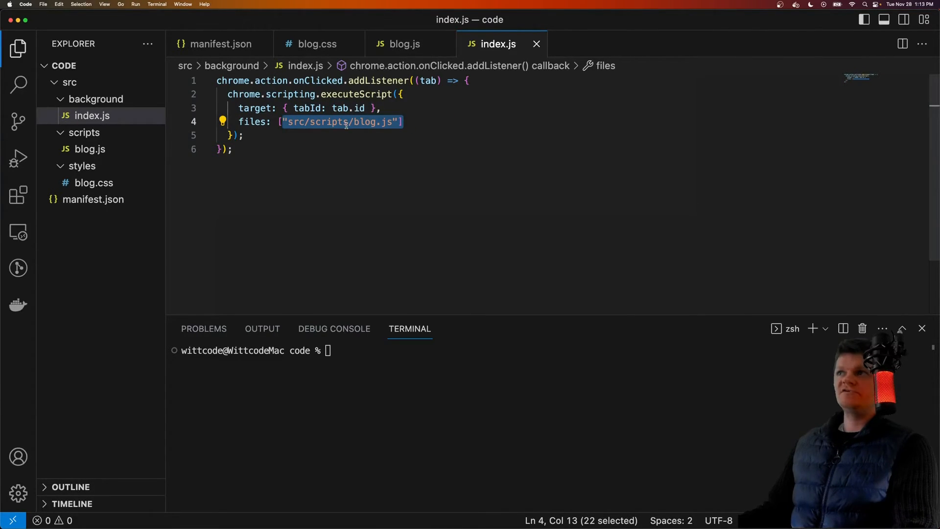
pyautogui.click(221, 44)
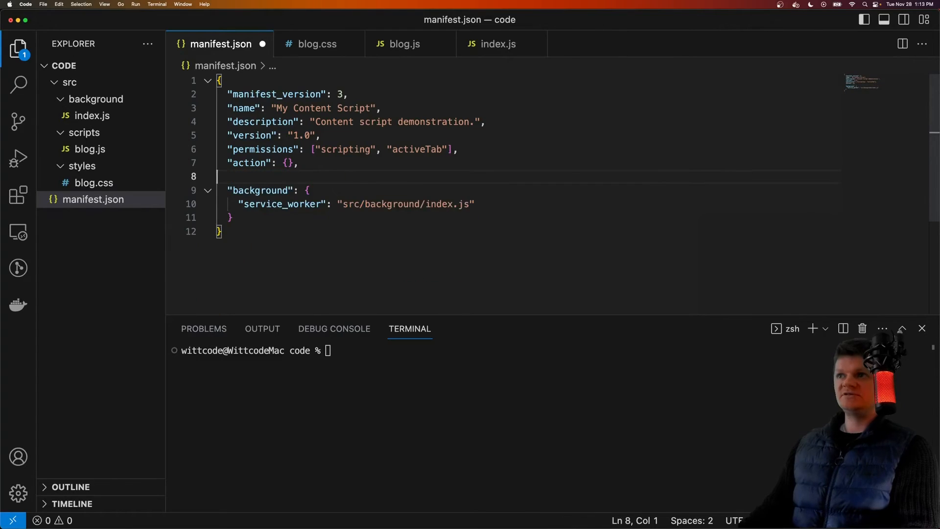
pyautogui.press('Backspace')
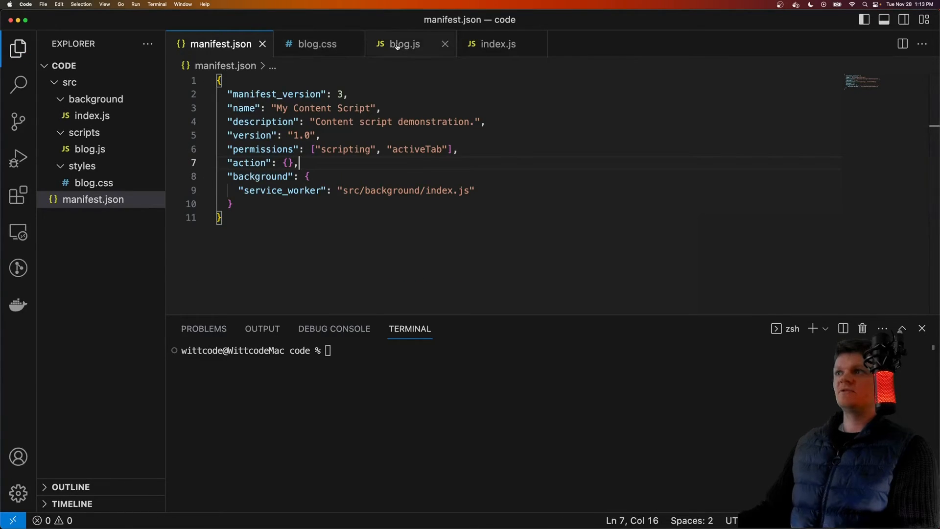
# Step: In blog.js, set document.body.style.backgroundColor to 'purple'
pyautogui.click(404, 44)
pyautogui.write("document.body.style.backgroundColor = '")
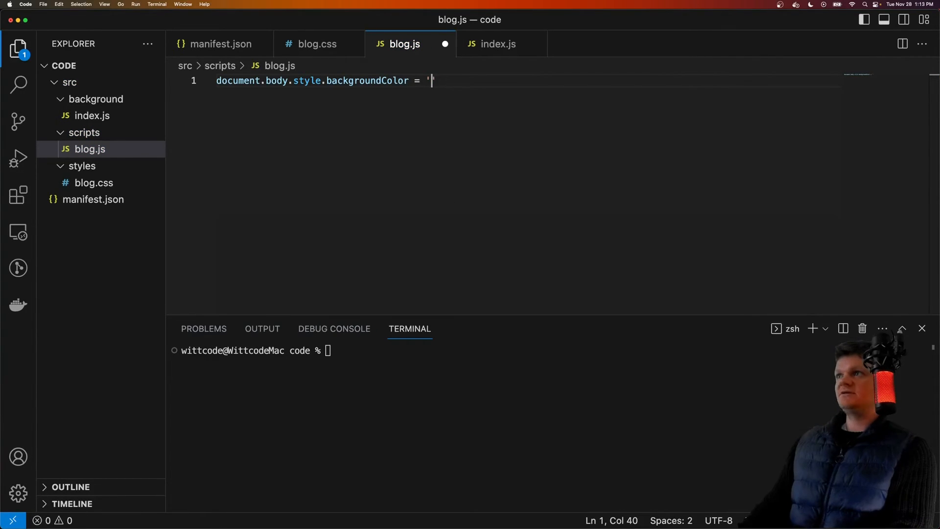
pyautogui.write('purp')
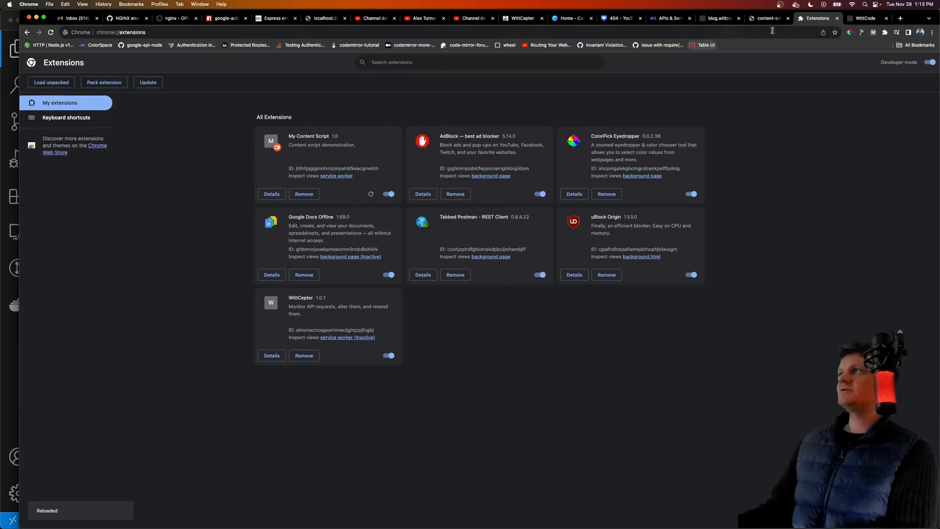
# Step: Reload My Content Script and run it on example.com, turning the page purple
pyautogui.click(900, 18)
pyautogui.write('example.com')
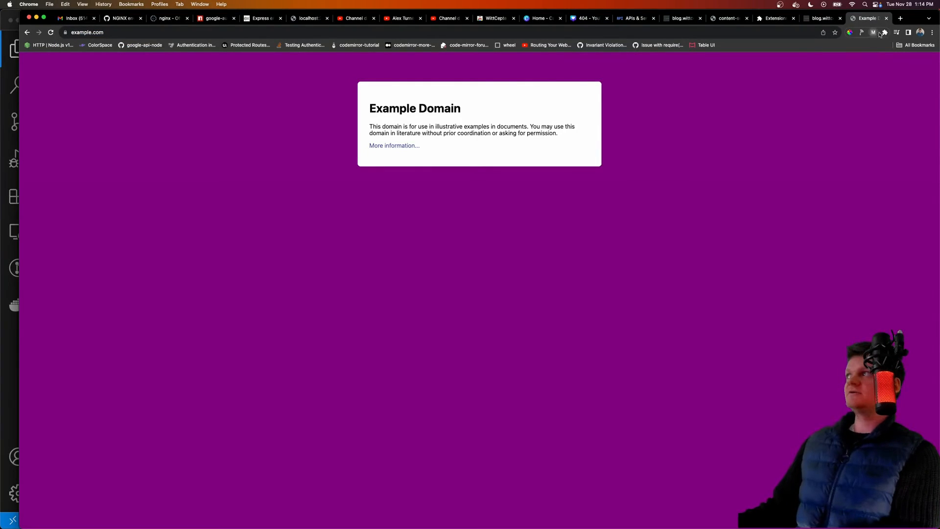
pyautogui.click(120, 17)
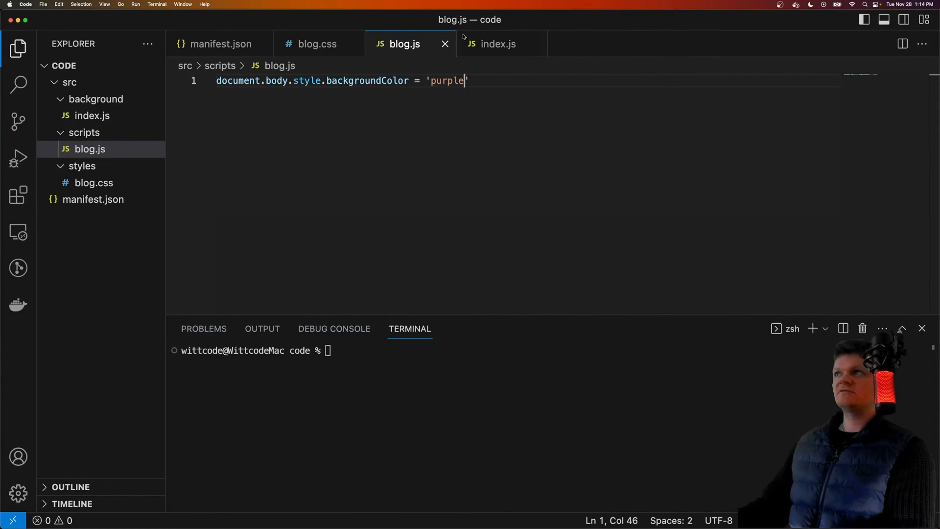
# Step: Show index.js and highlight the executeScript target tabId and files options
pyautogui.click(498, 44)
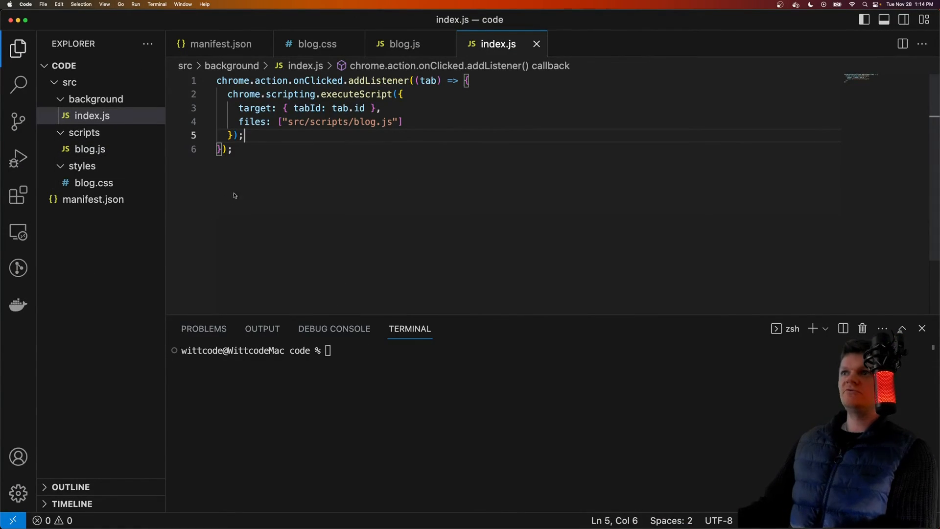
pyautogui.moveTo(253, 122); pyautogui.dragTo(402, 121)
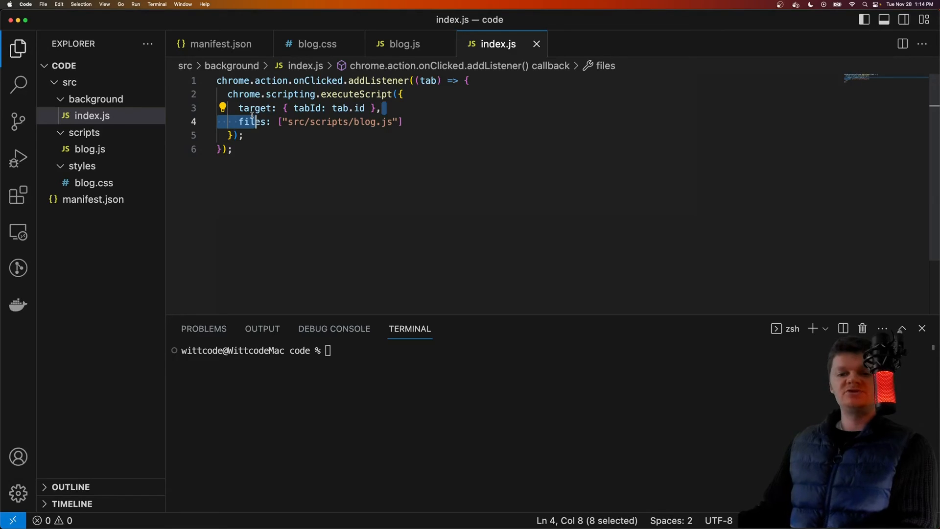
pyautogui.doubleClick(358, 108)
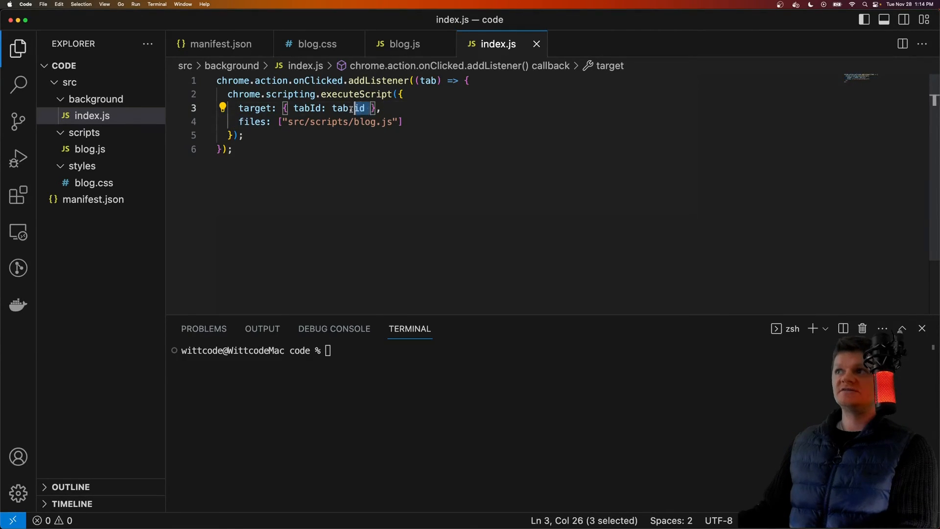